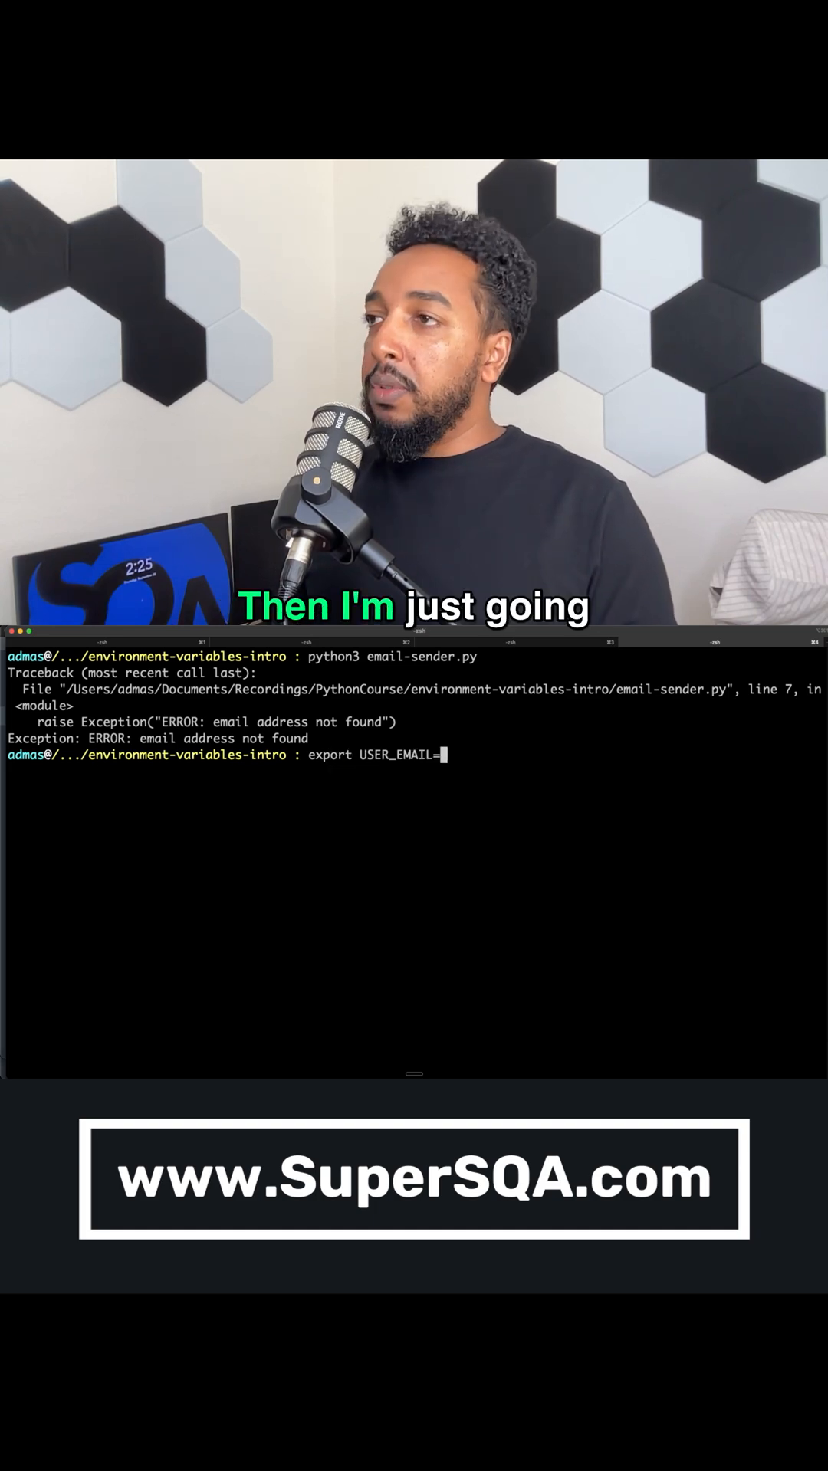
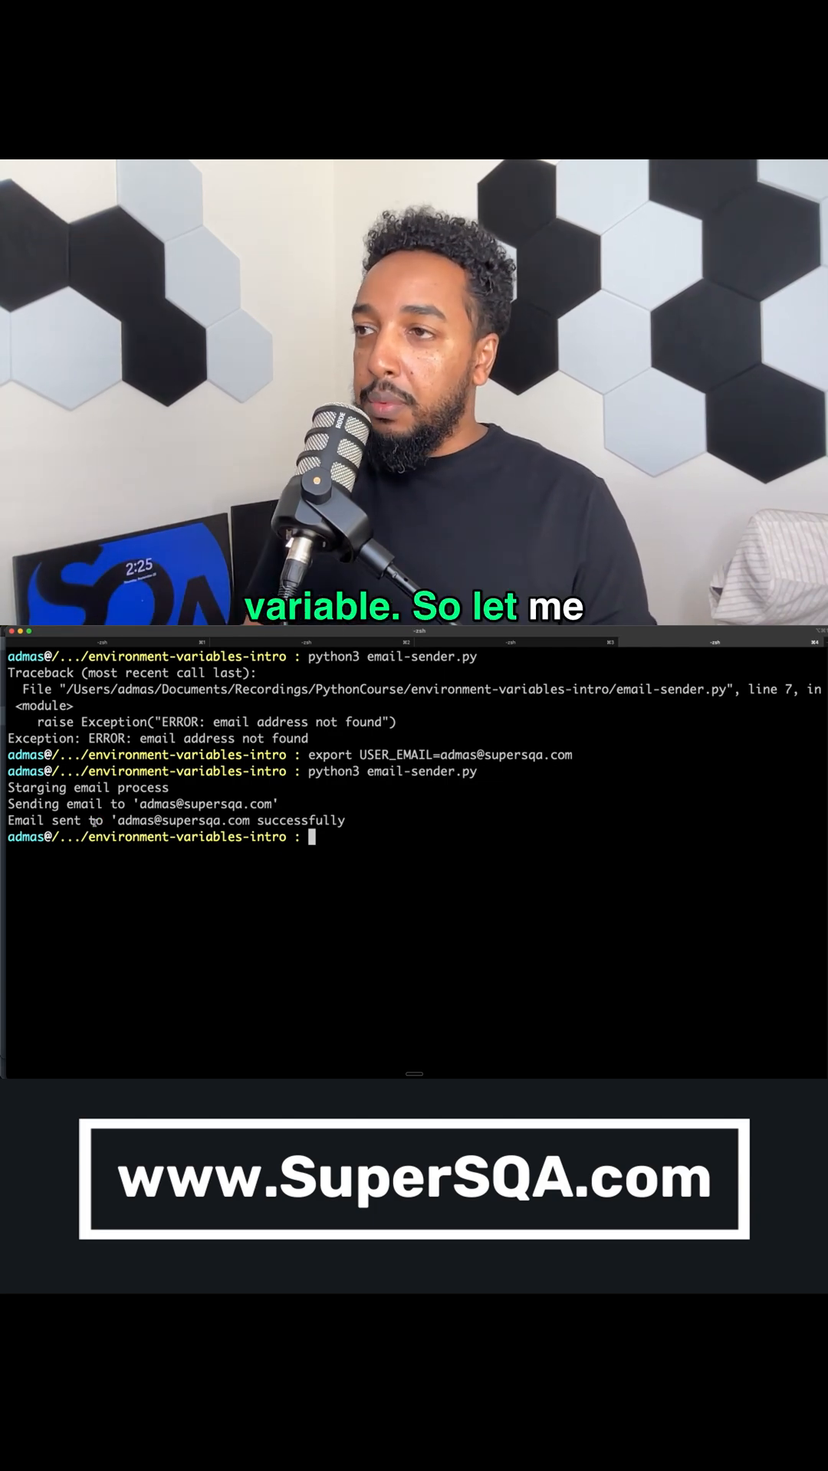
# Export USER_EMAIL with the user's address so email-sender.py can send the email
pyautogui.write('pwd')
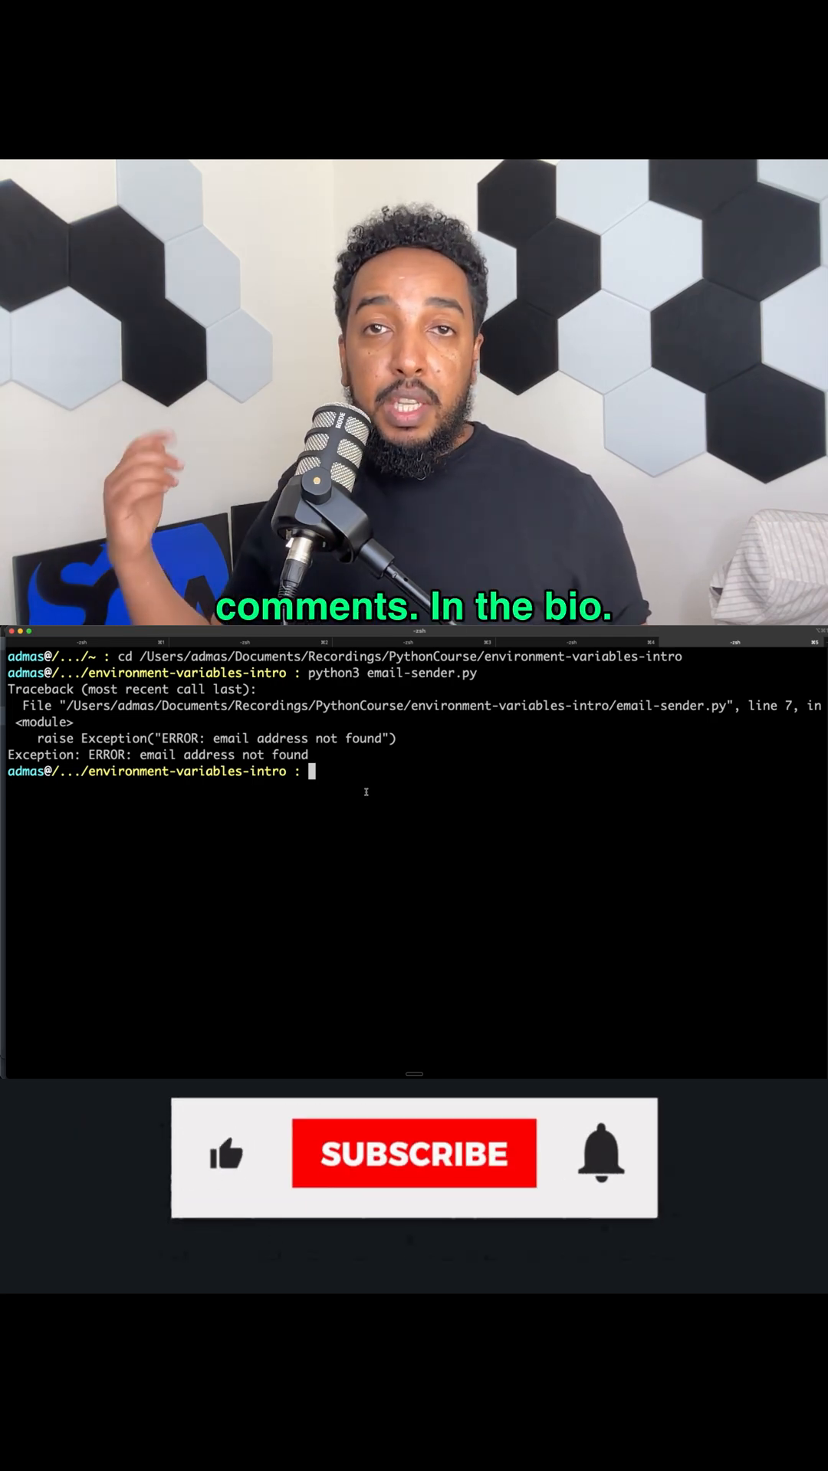
# Run email-sender.py in the new tab, which fails with 'email address not found'
pyautogui.click(414, 1154)
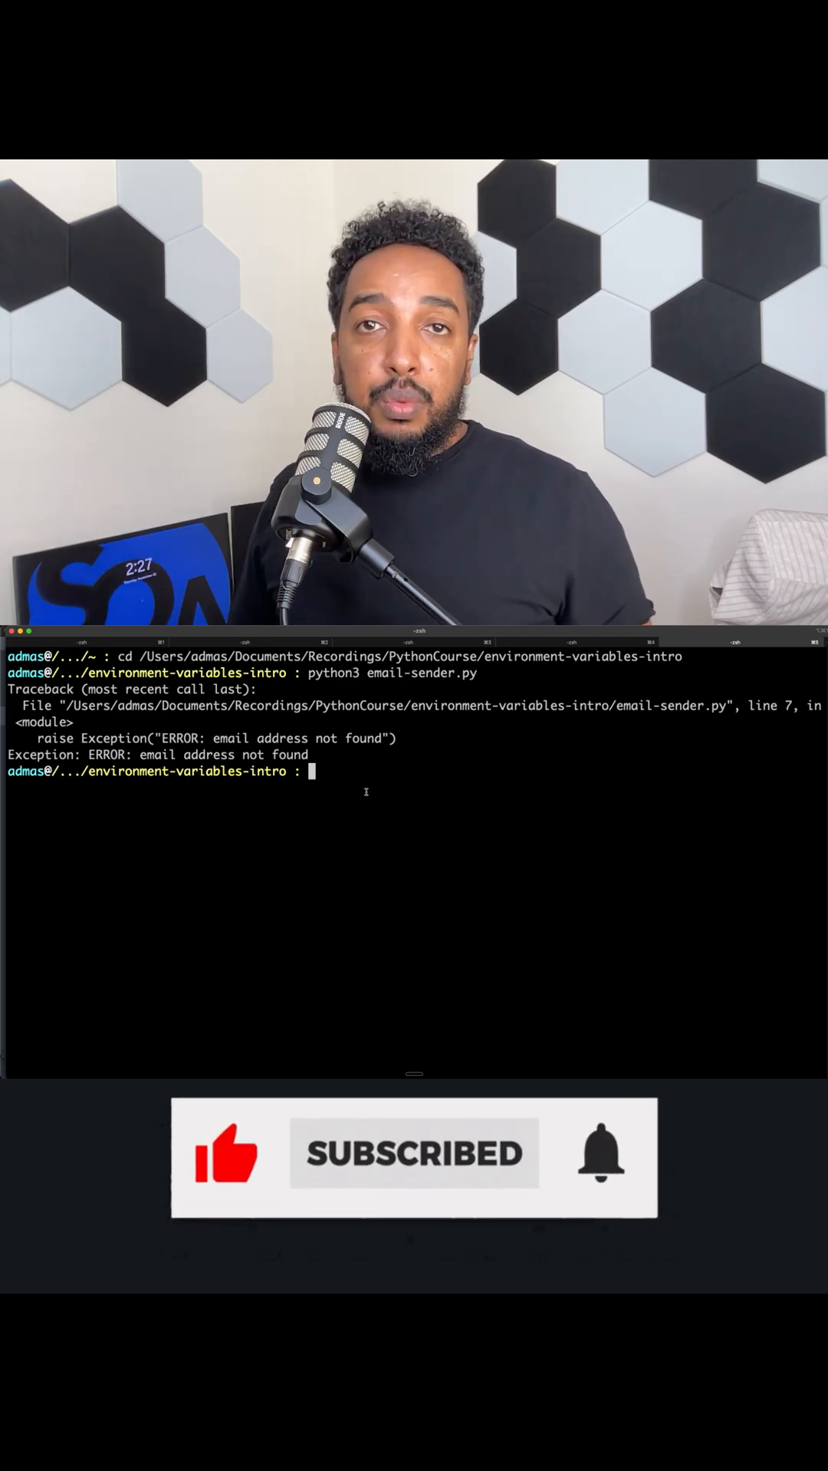